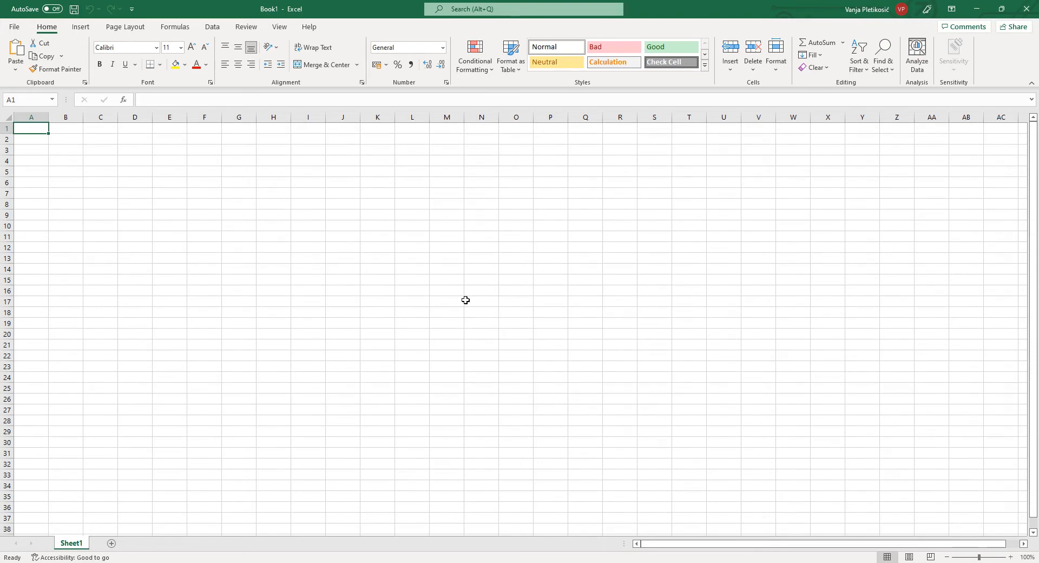
# On the Data tab, show the Get Data list of other import sources.
pyautogui.click(211, 26)
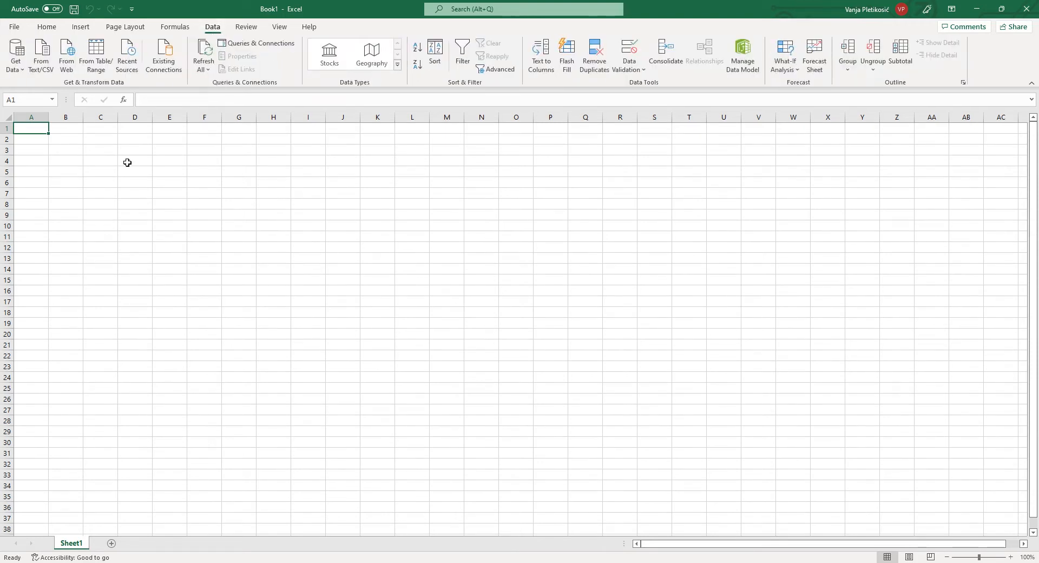
pyautogui.click(14, 54)
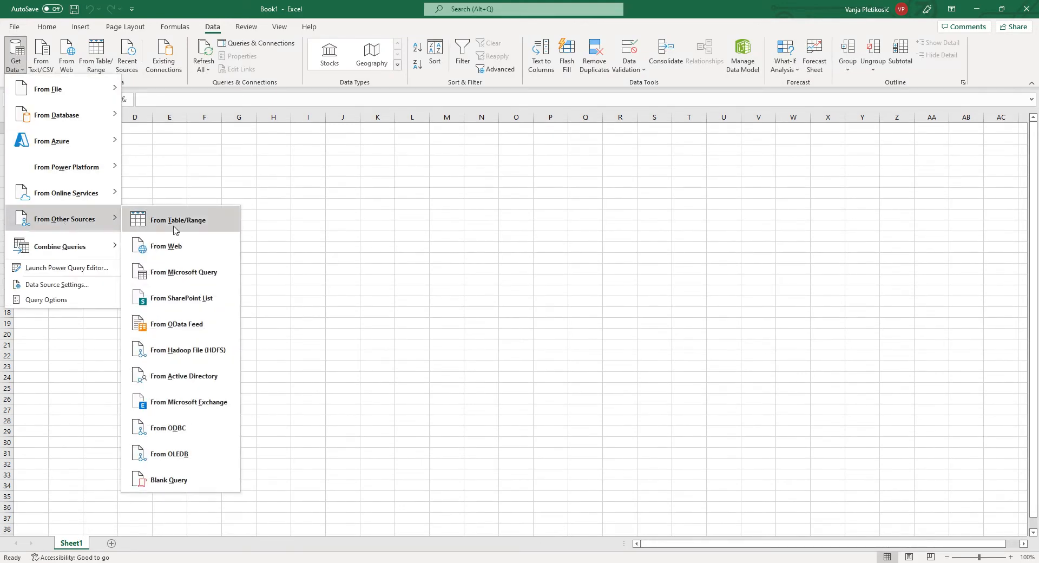
pyautogui.moveTo(177, 323)
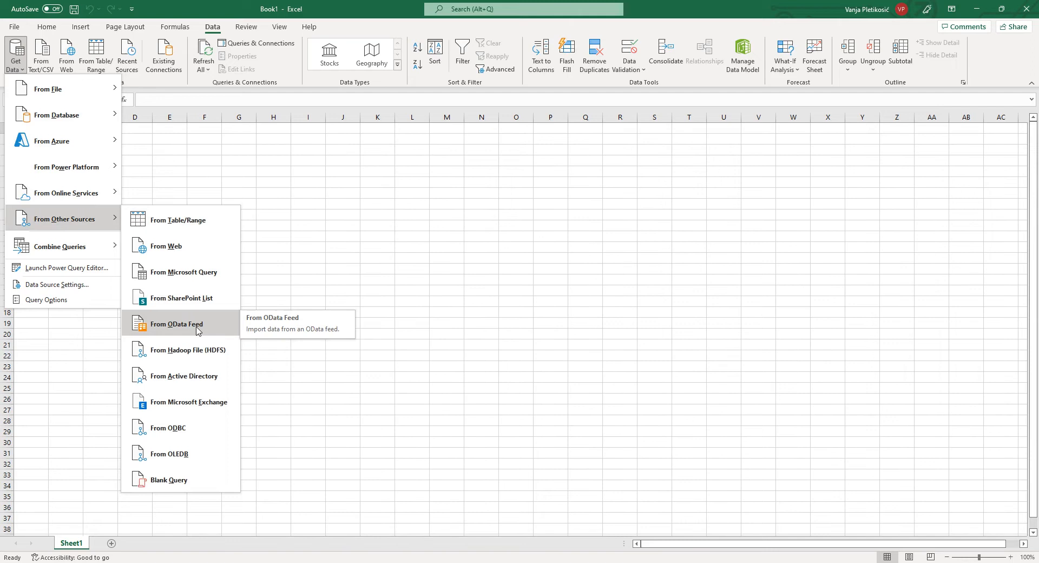
pyautogui.click(176, 323)
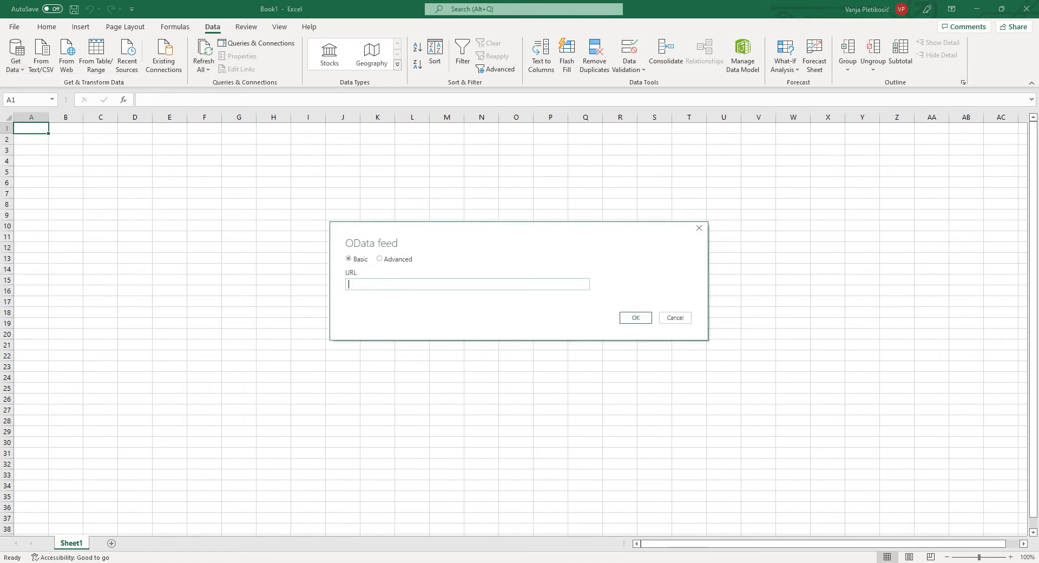
pyautogui.moveTo(224, 266)
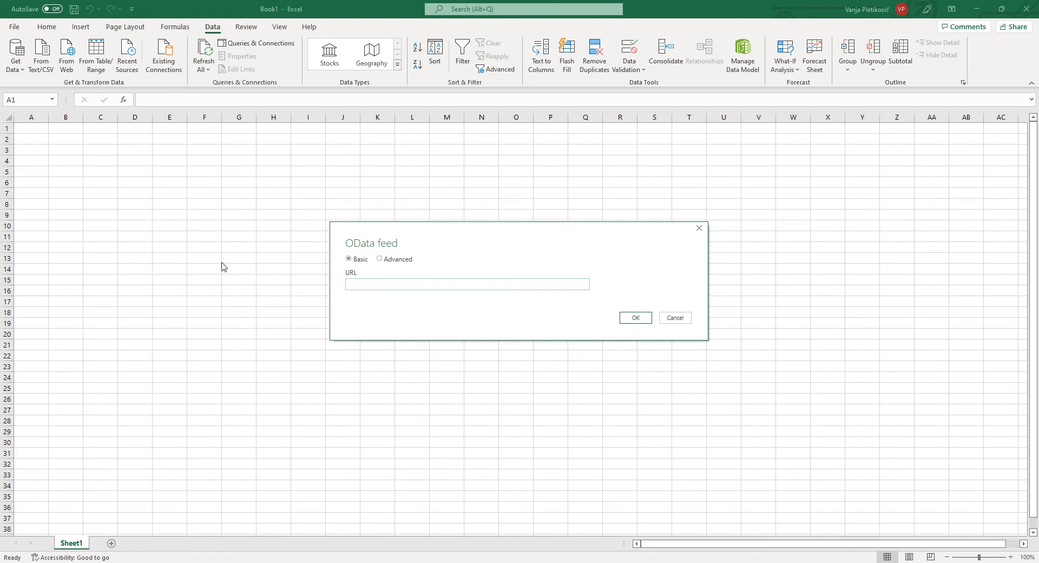
pyautogui.write('https://time-india-geo.timehub.7pace.com/api/odata/v3.1')
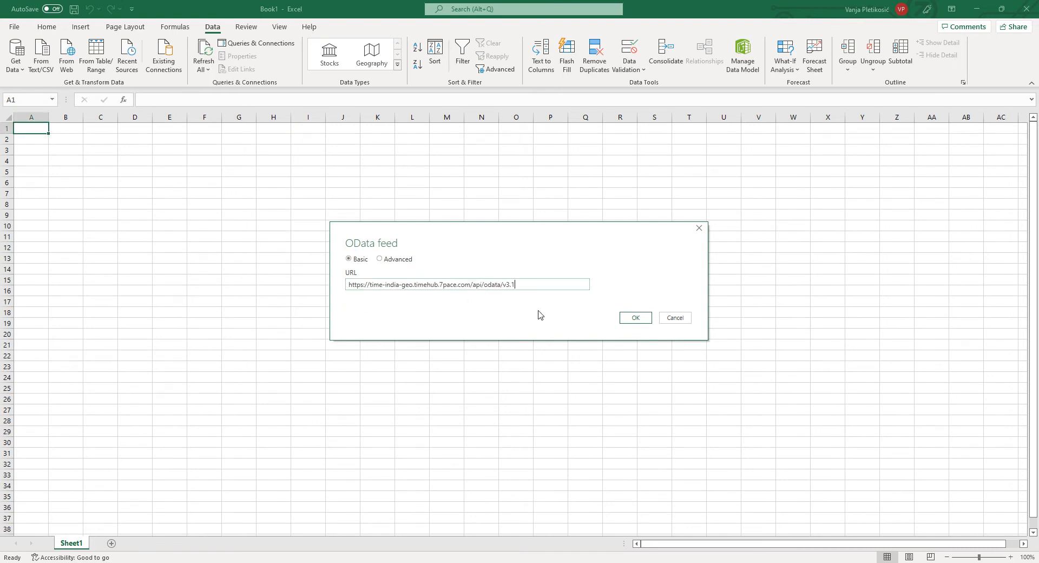
pyautogui.moveTo(537, 298)
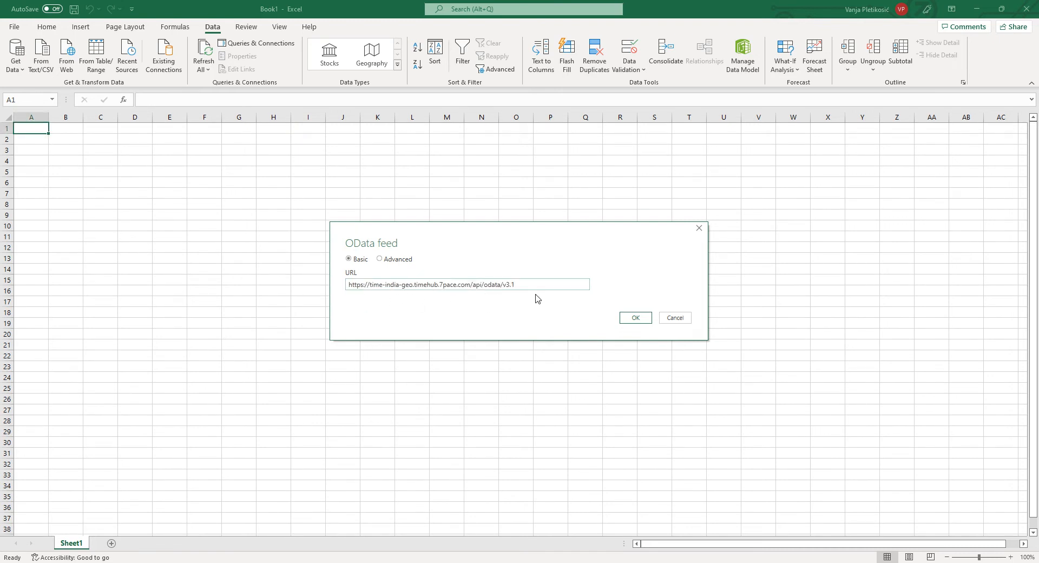
pyautogui.moveTo(634, 330)
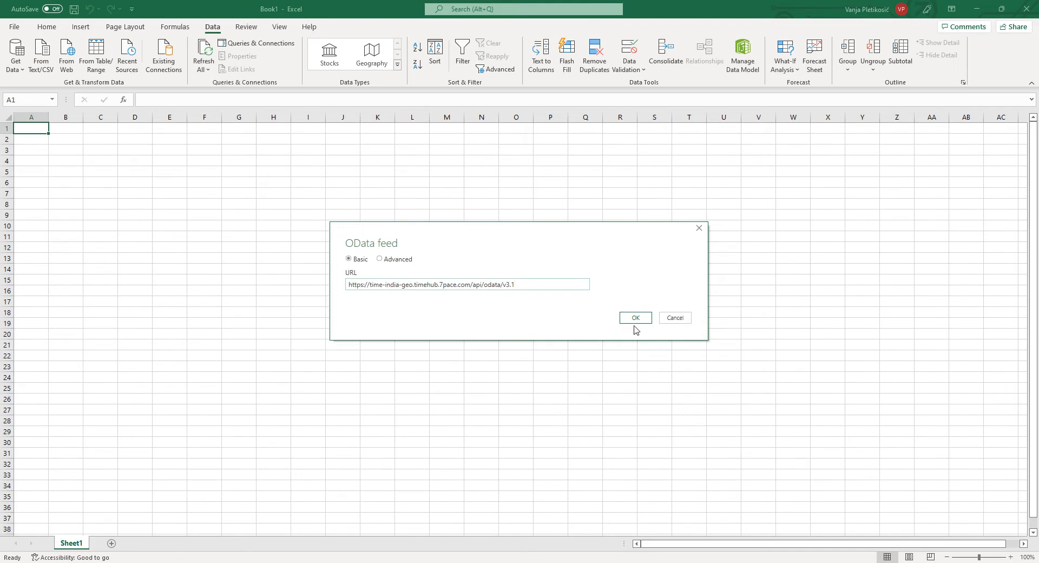
pyautogui.click(634, 317)
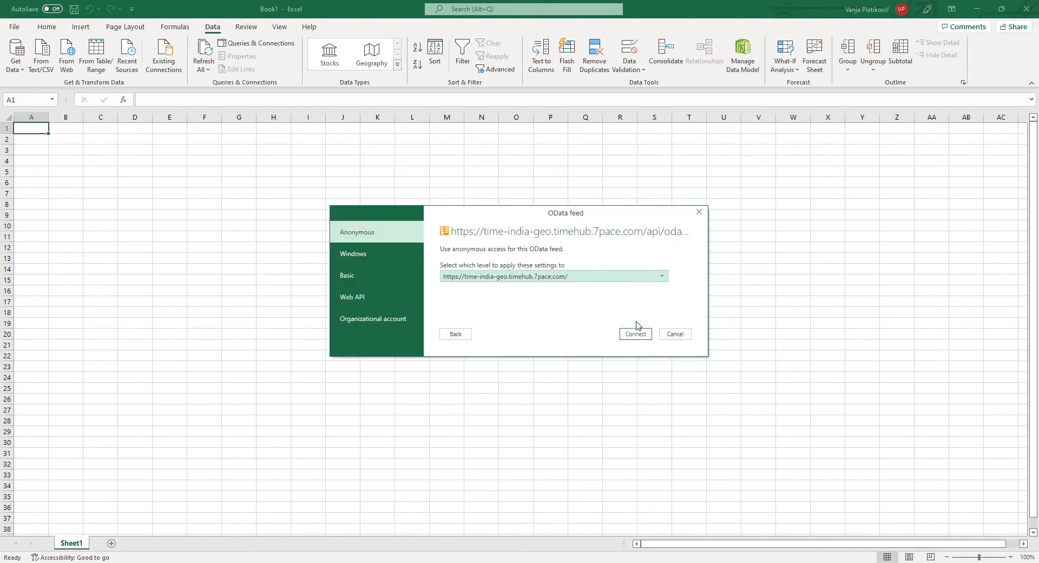
pyautogui.moveTo(564, 307)
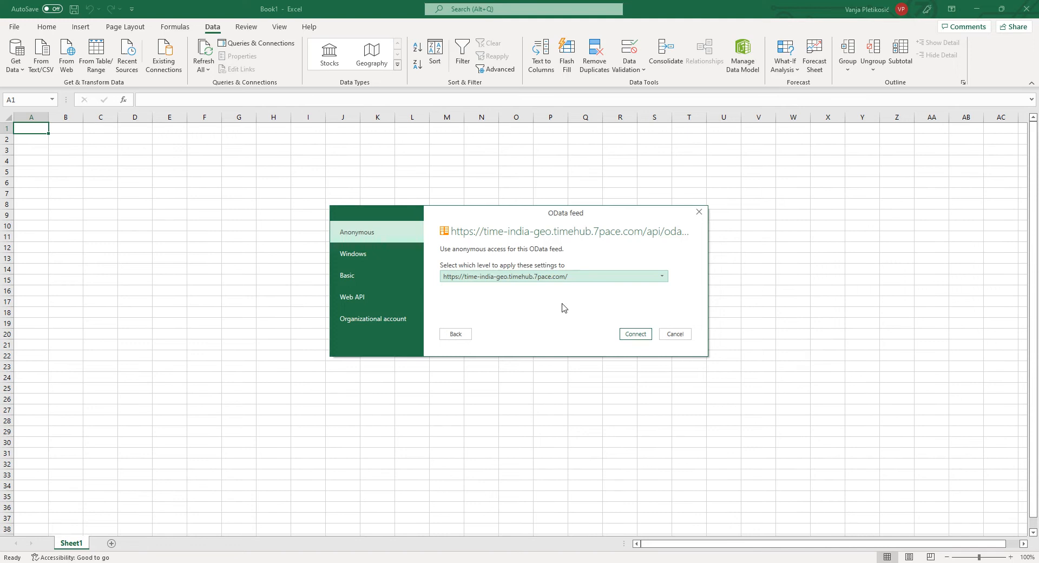
pyautogui.moveTo(520, 256)
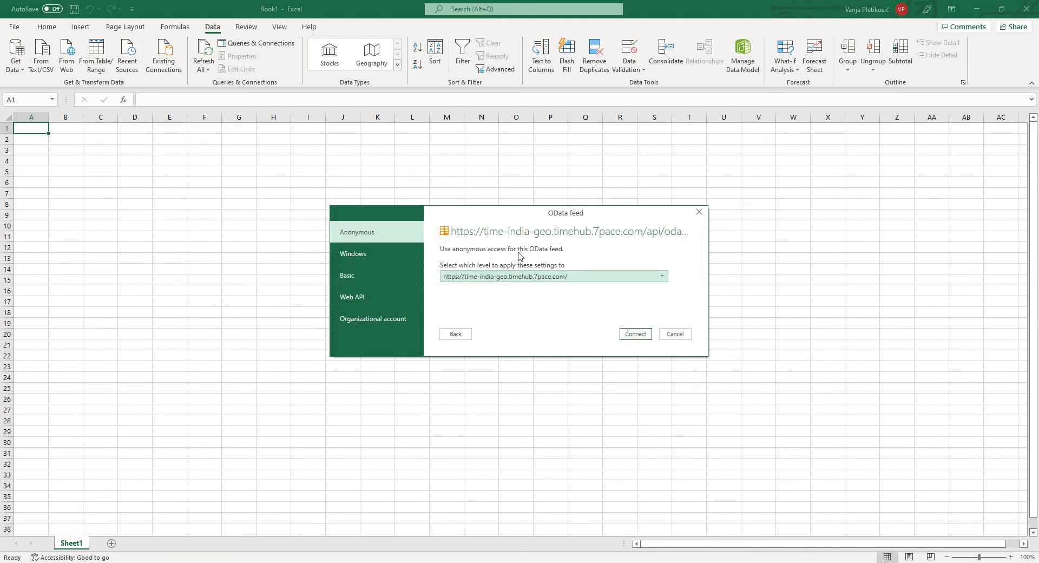
# Connect to the feed using Basic authentication with the password entered.
pyautogui.click(346, 275)
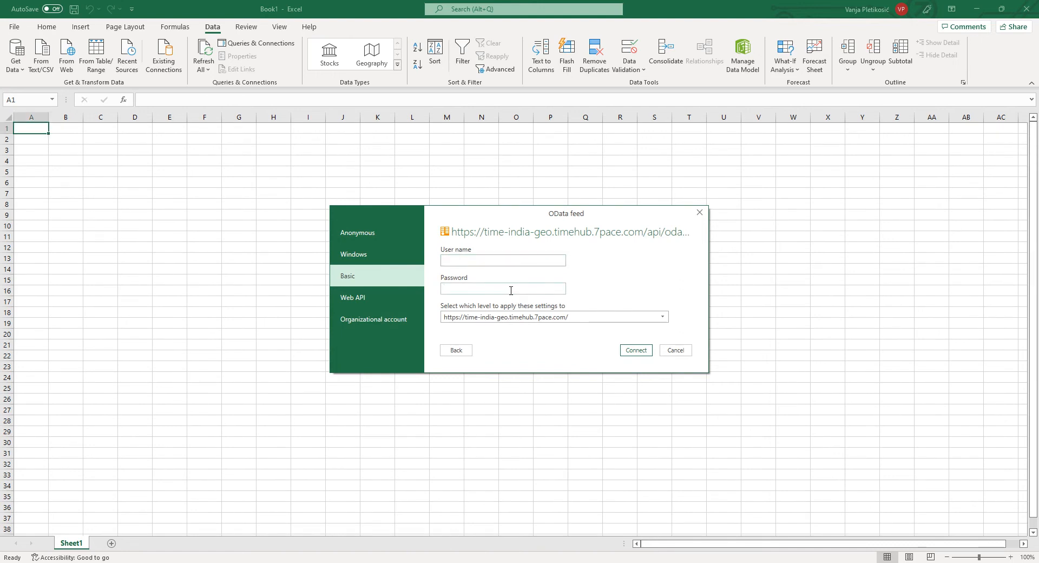
pyautogui.moveTo(526, 292)
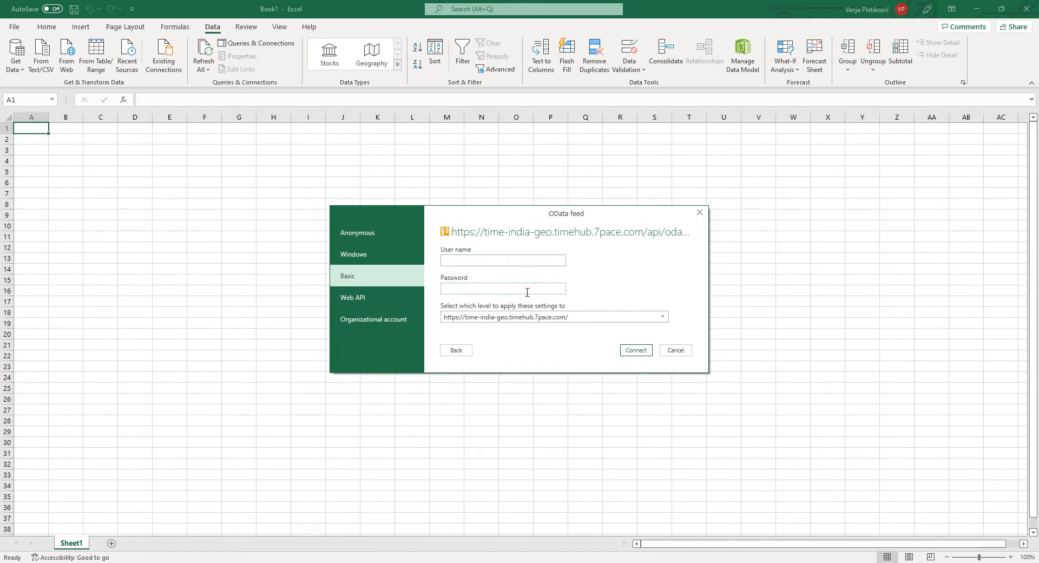
pyautogui.write('password')
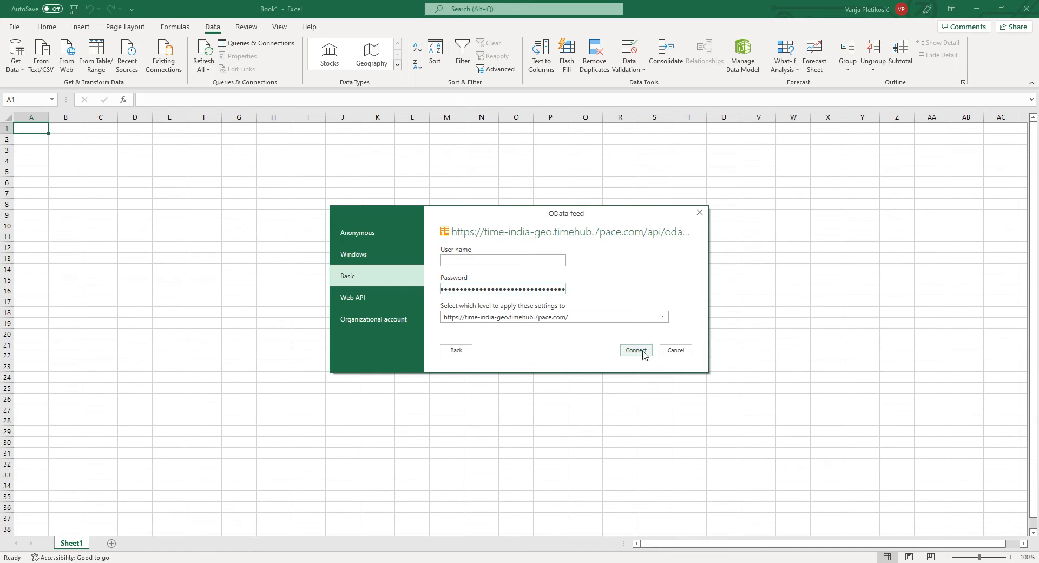
pyautogui.click(635, 350)
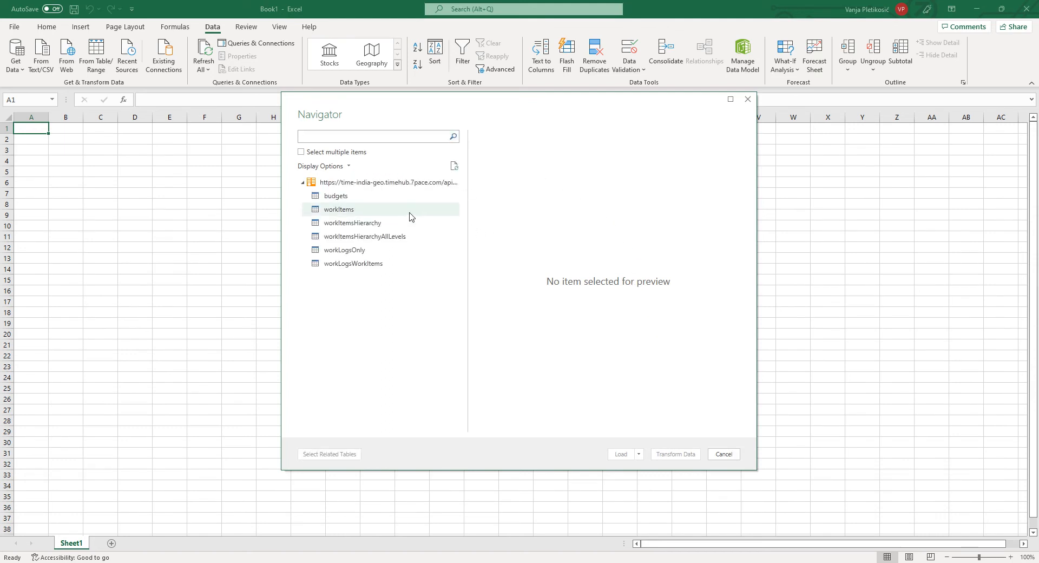
pyautogui.moveTo(356, 211)
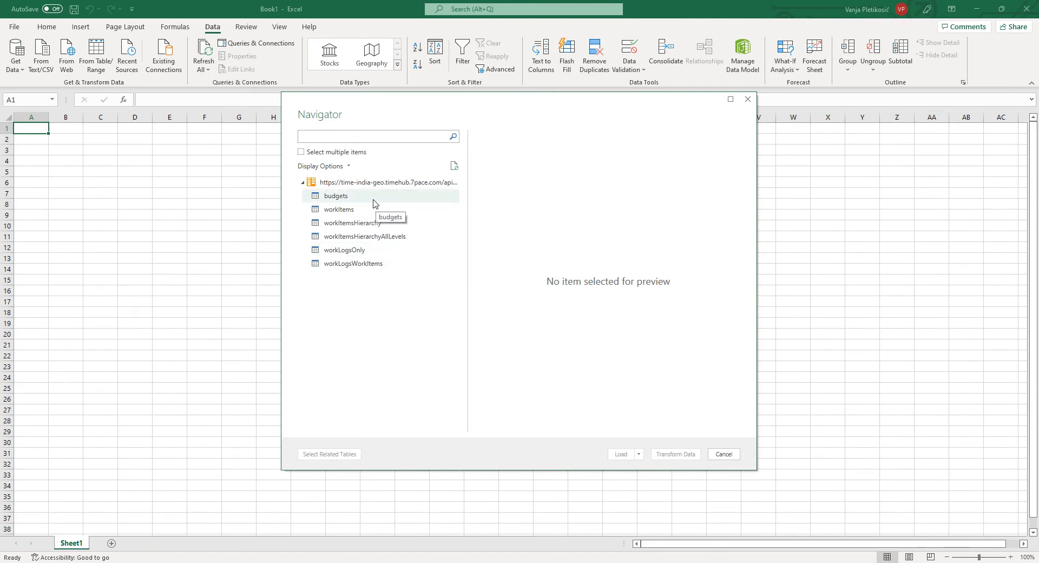
# Preview the budgets table, then the workItems table, in the Navigator.
pyautogui.click(337, 195)
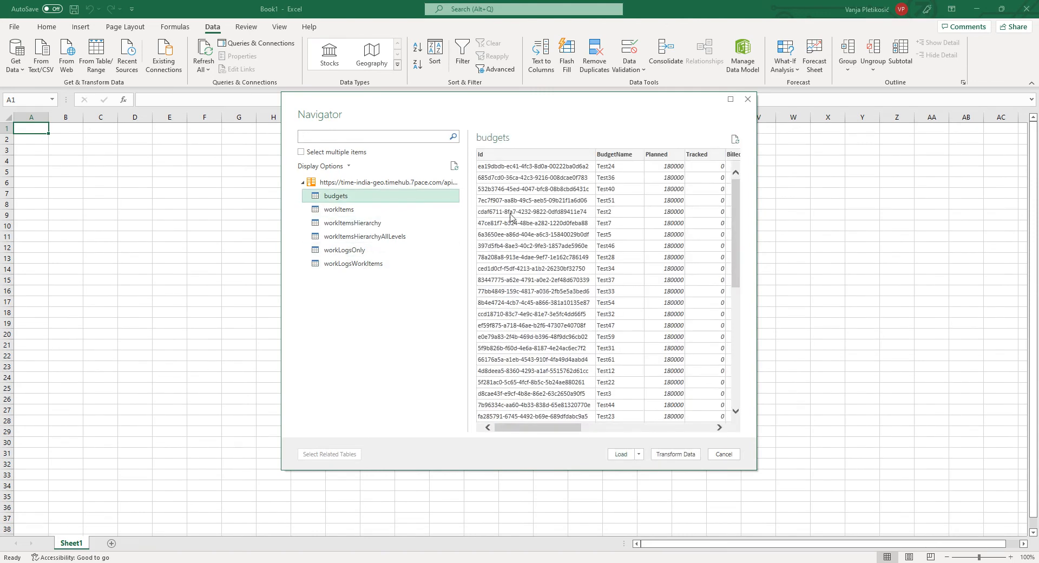
pyautogui.moveTo(393, 198)
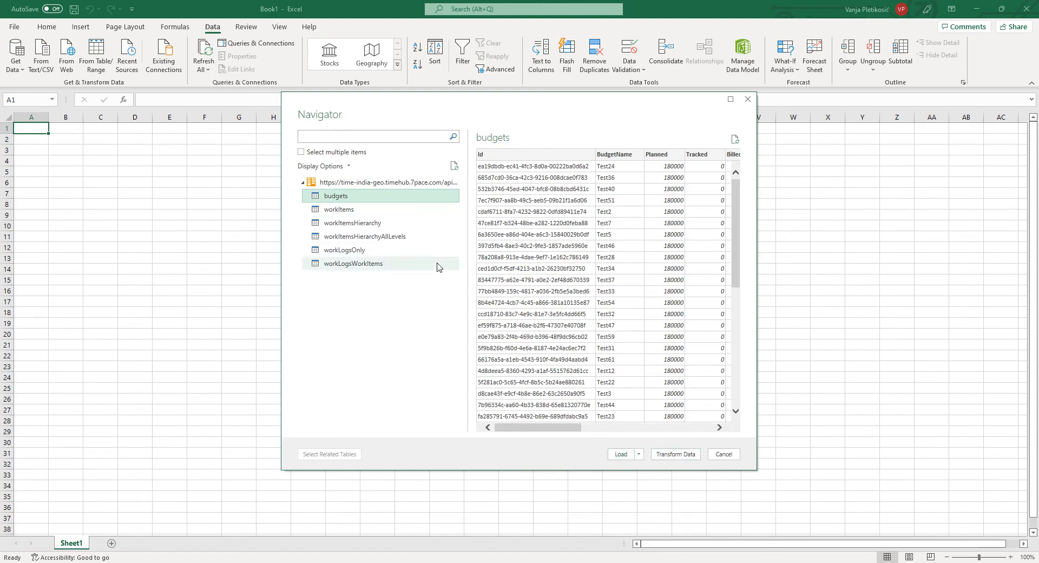
pyautogui.click(339, 209)
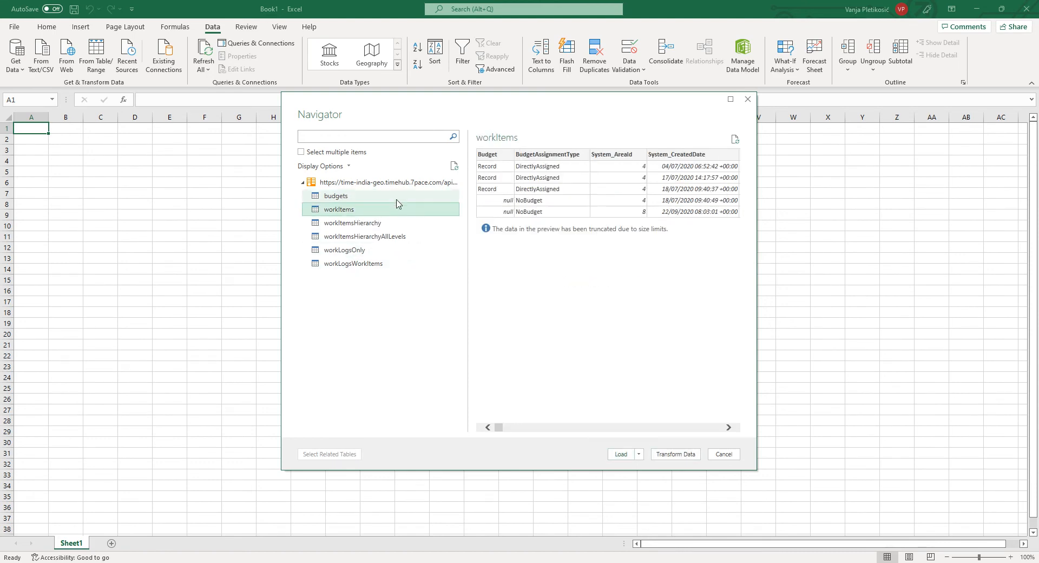
pyautogui.moveTo(158, 545)
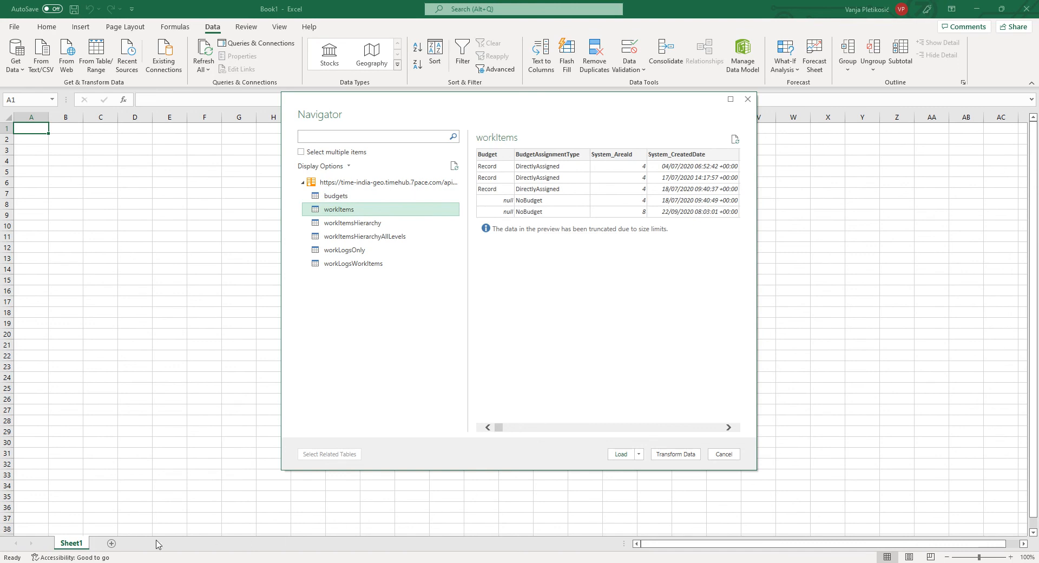